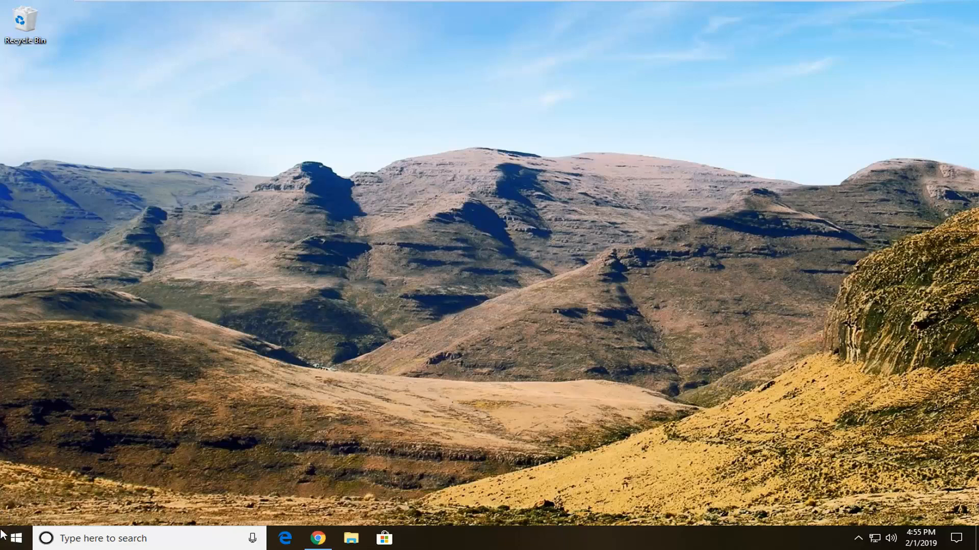
Search 'servi' from Start to launch Services and scroll to the Windows Backup service.
click(15, 537)
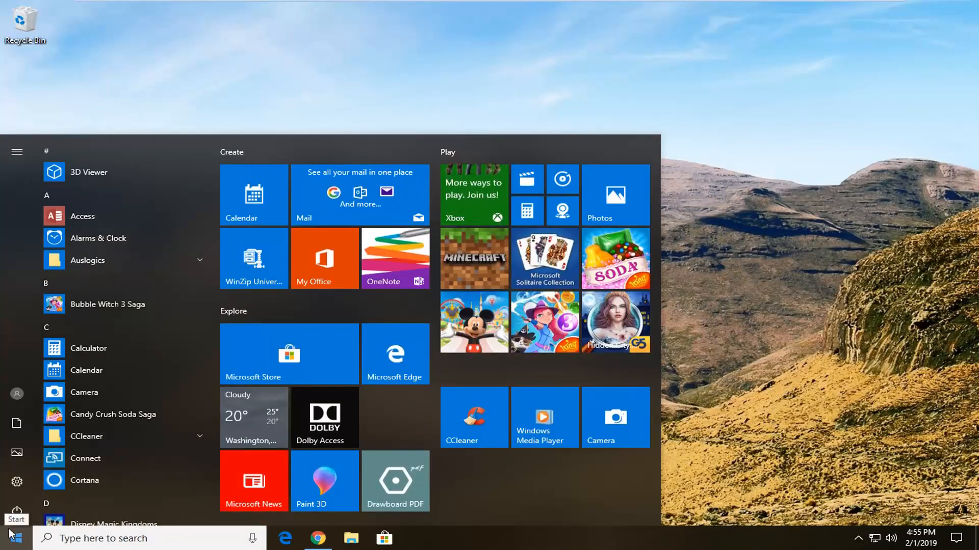
text(servi)
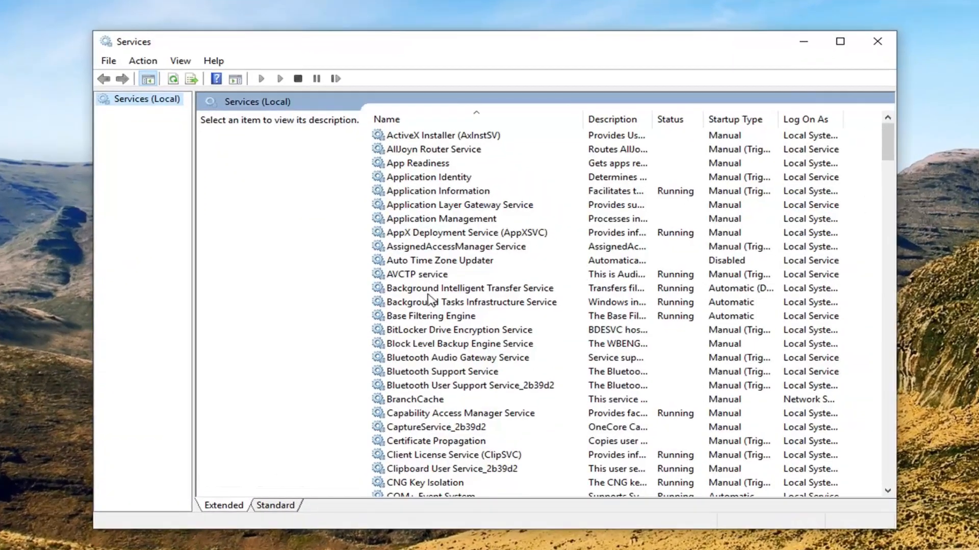
scroll(down, 3)
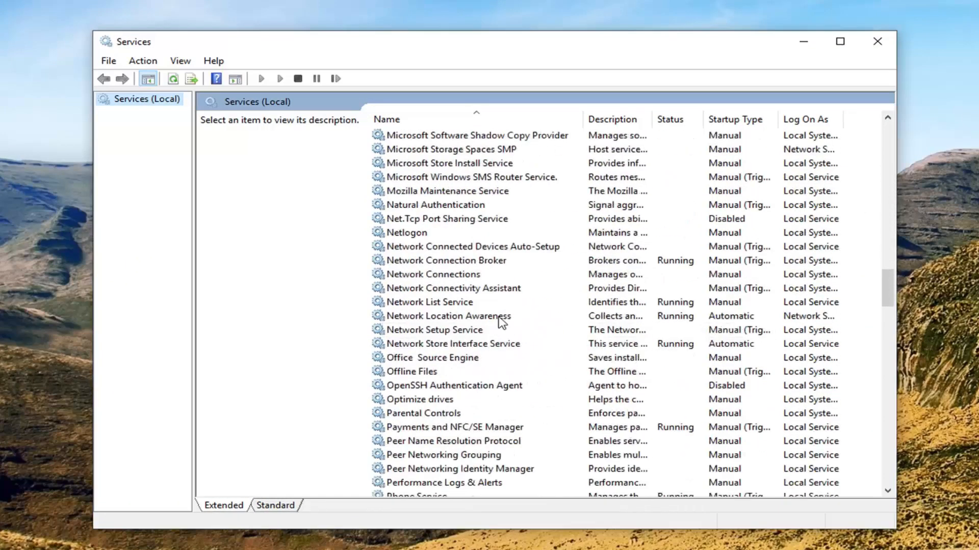
scroll(down, 3)
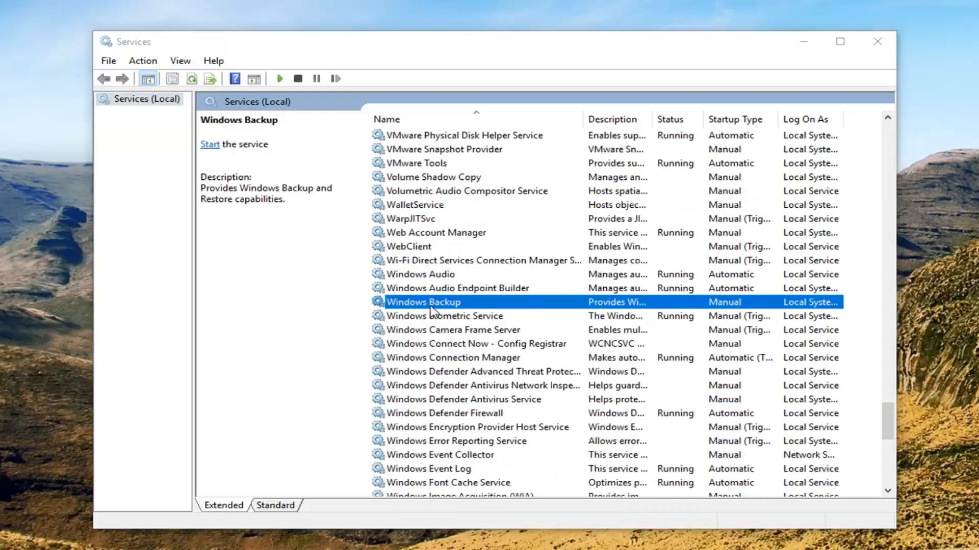
Set Windows Backup's Startup type to Disabled and apply it.
double_click(424, 302)
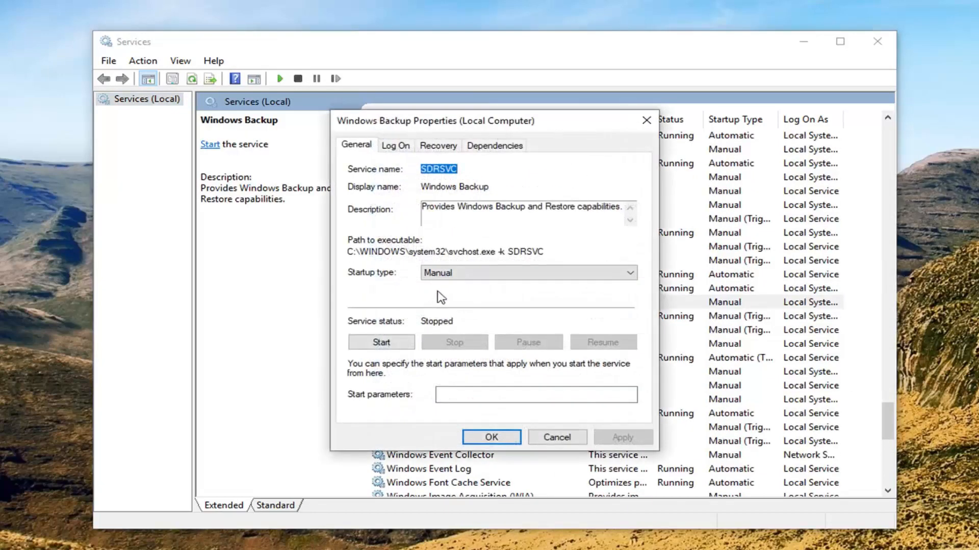
click(629, 274)
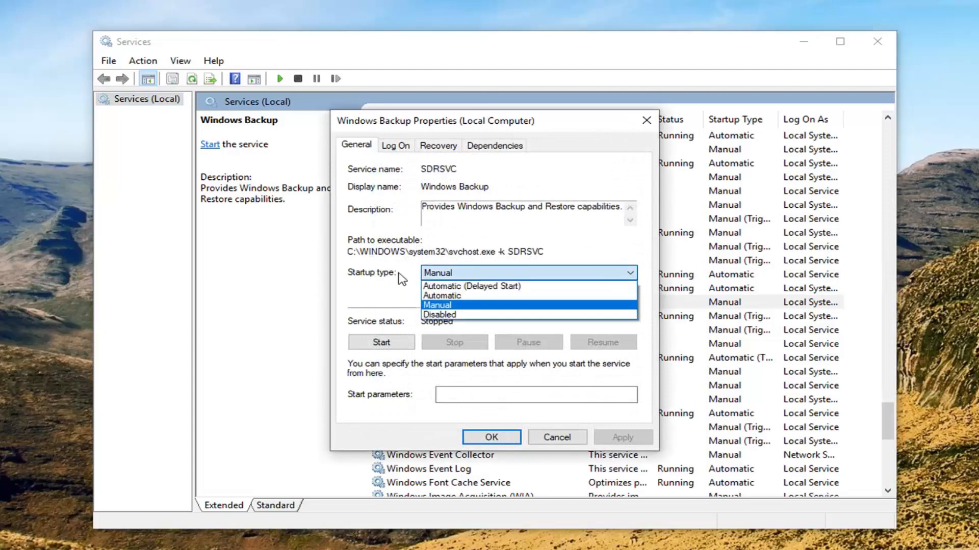
mouse_move(433, 314)
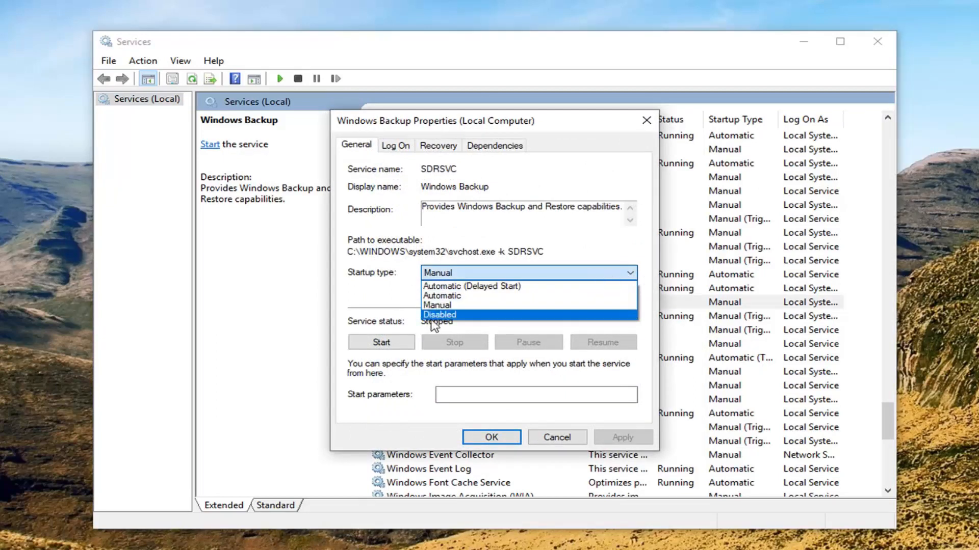
click(440, 314)
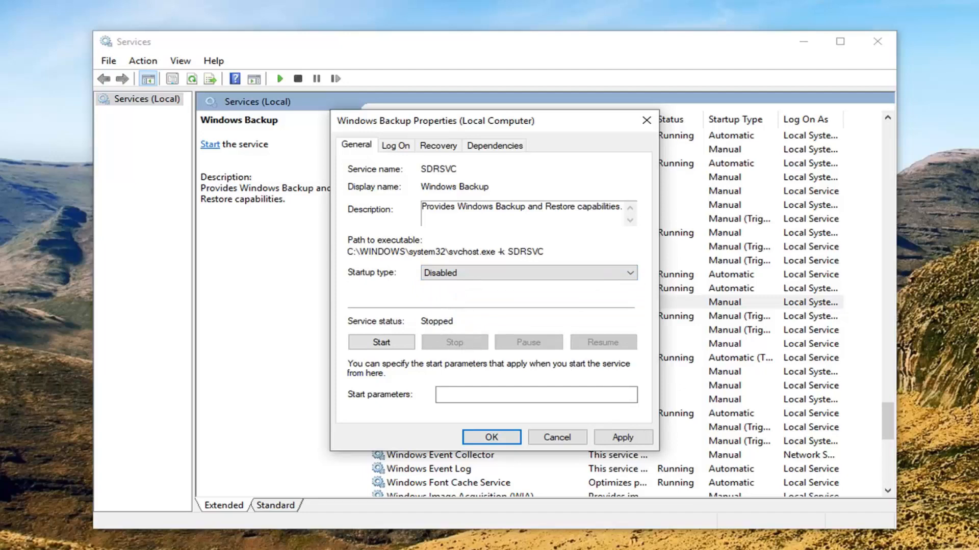
click(491, 437)
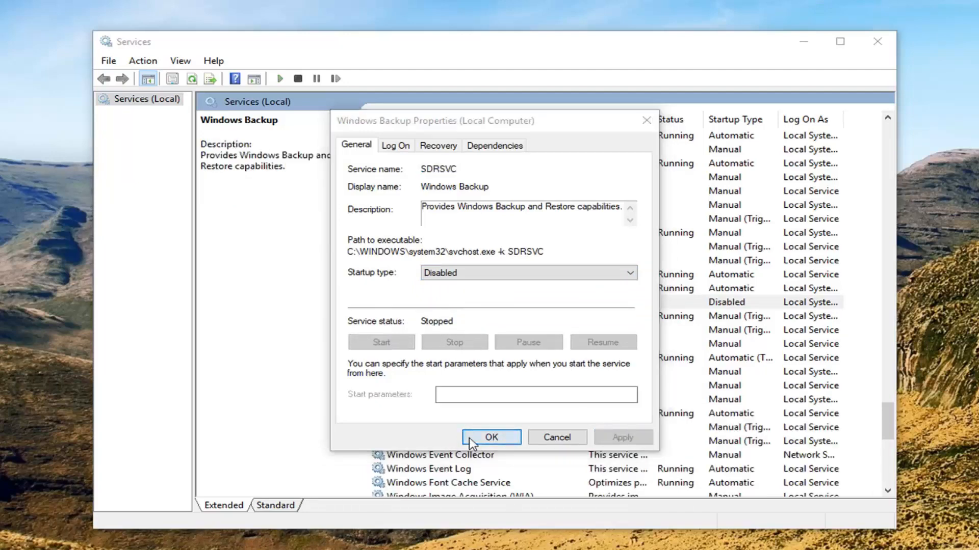
click(491, 438)
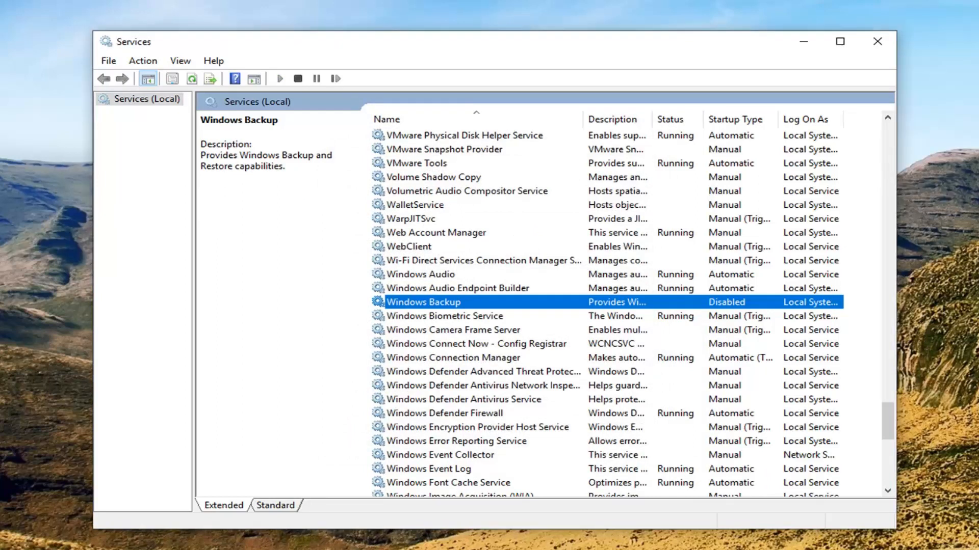
mouse_move(754, 85)
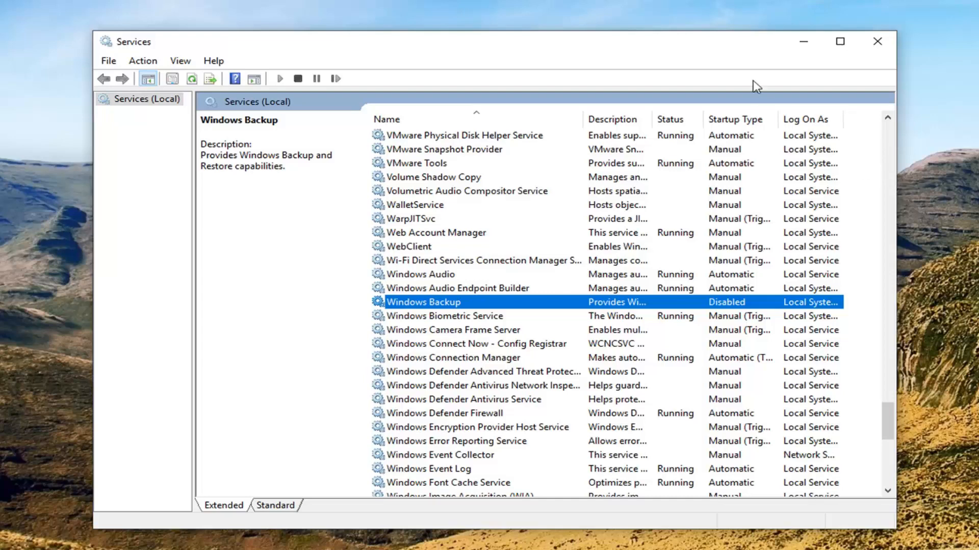
Close the Services console, returning to the desktop.
click(877, 42)
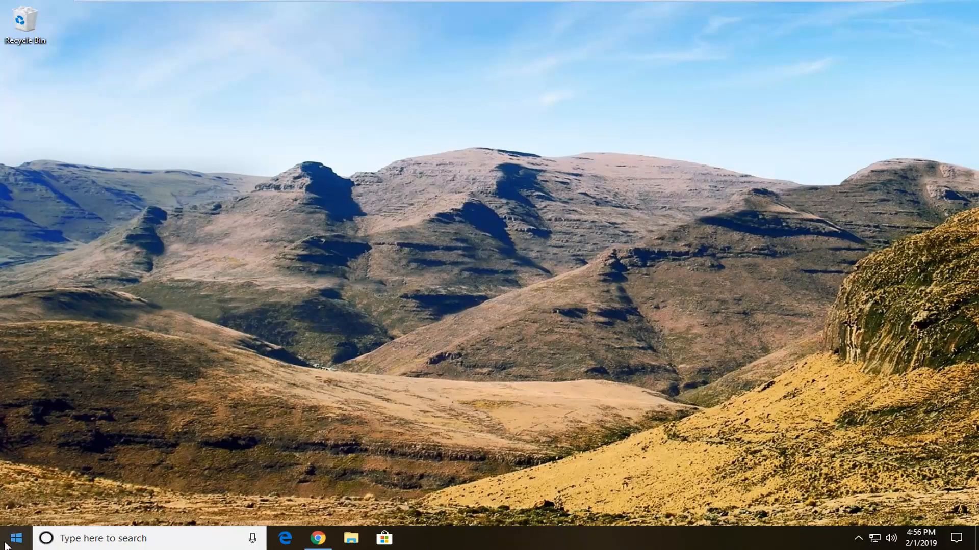
Search 'reg' from Start to launch Registry Editor and allow its UAC prompt.
click(18, 537)
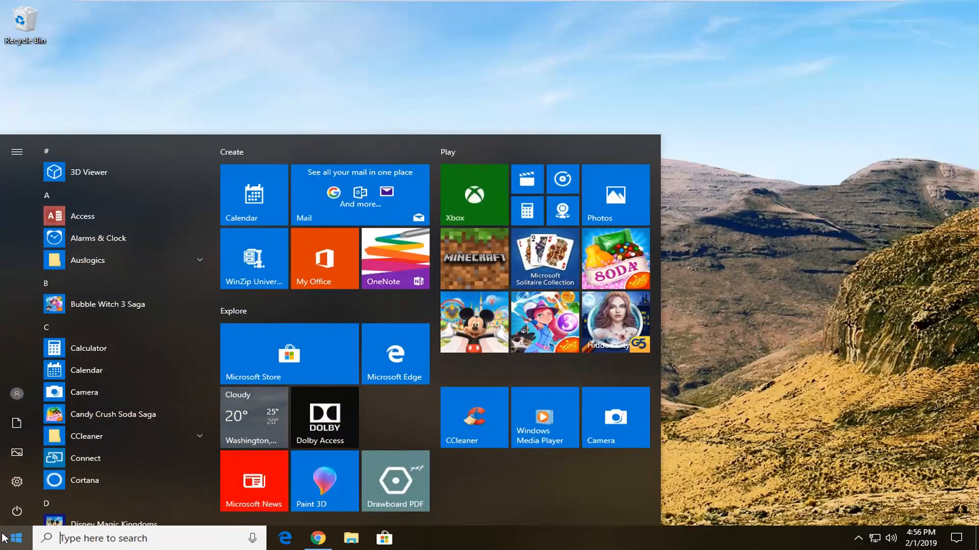
text(reg)
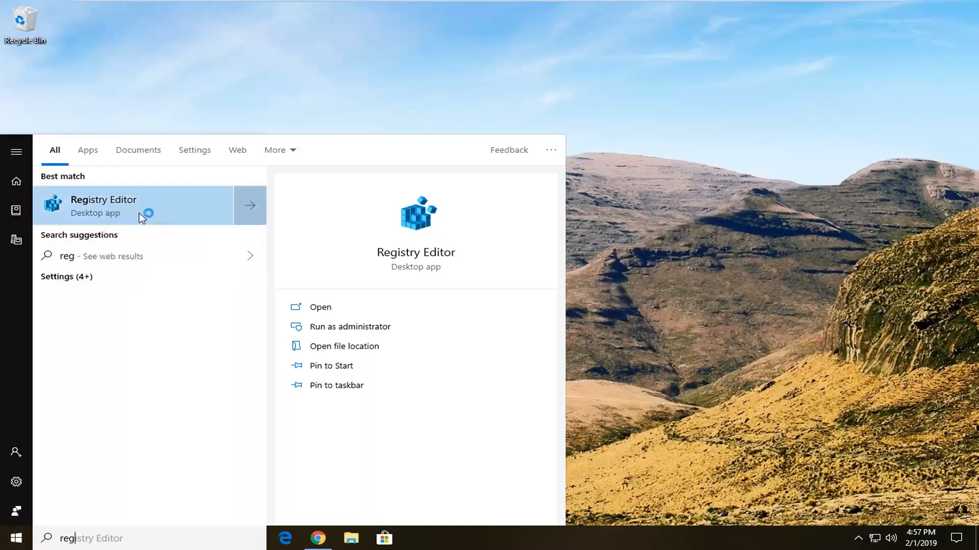
click(104, 205)
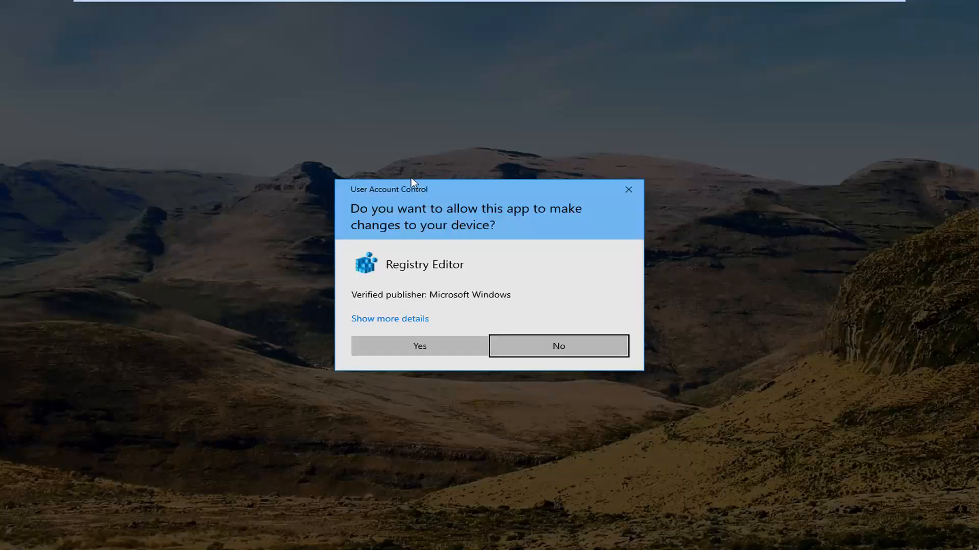
mouse_move(393, 338)
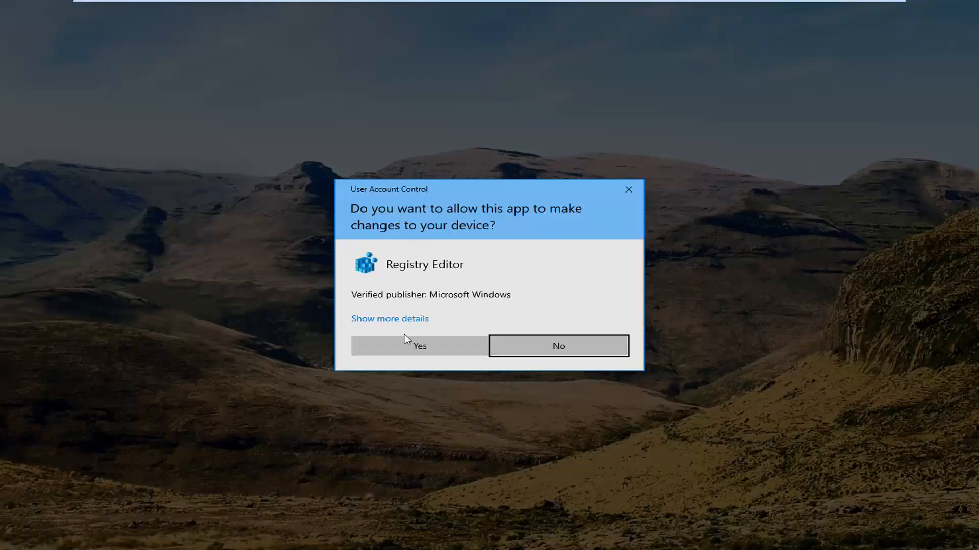
click(419, 346)
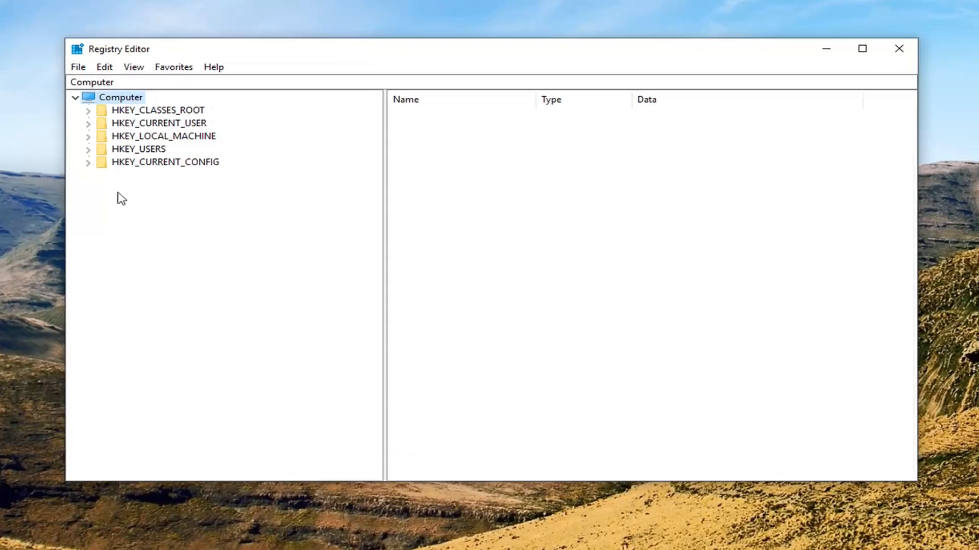
mouse_move(170, 96)
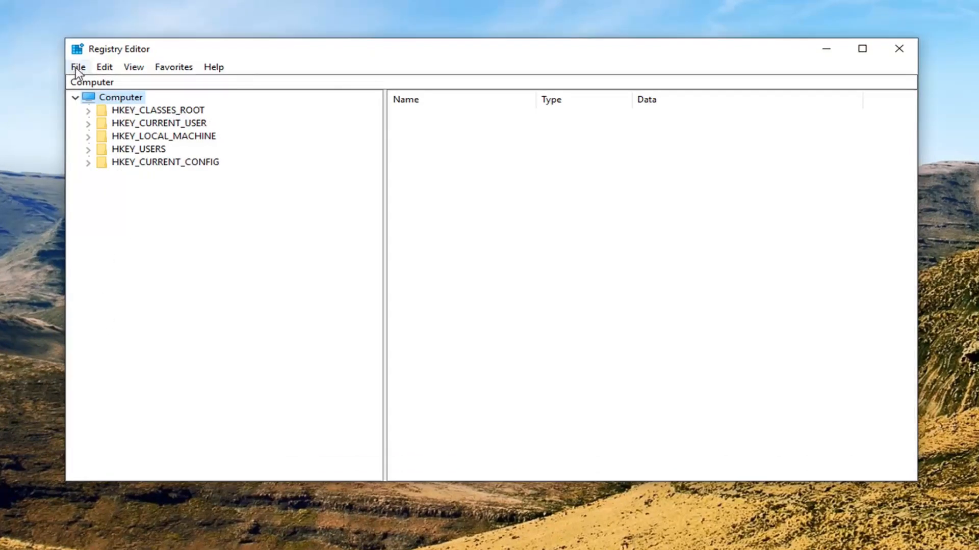
Show Registry Editor's File menu with its export commands.
click(78, 67)
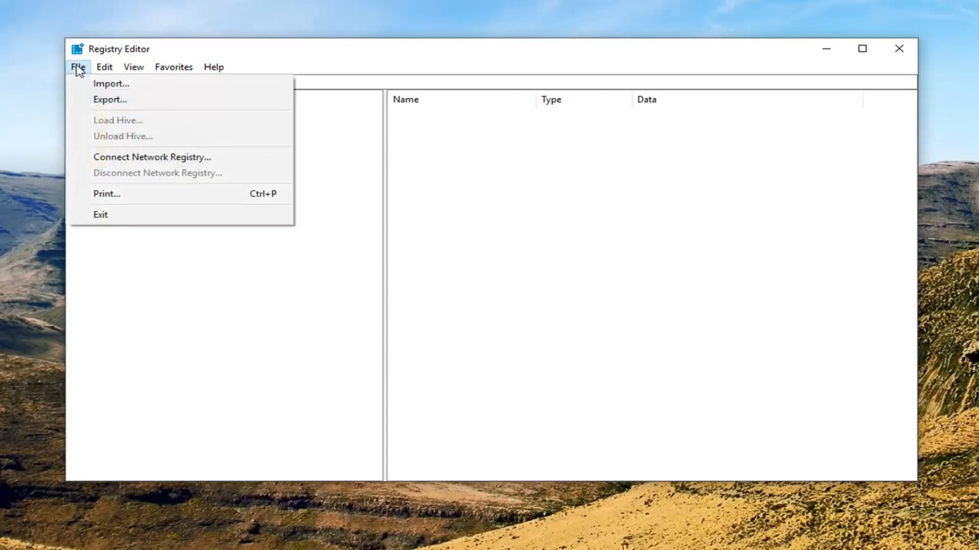
mouse_move(107, 104)
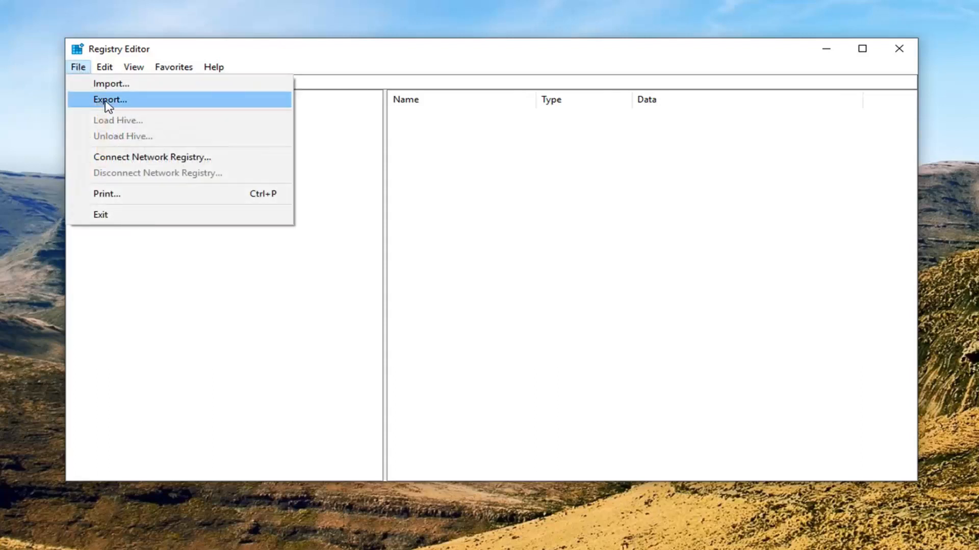
click(109, 100)
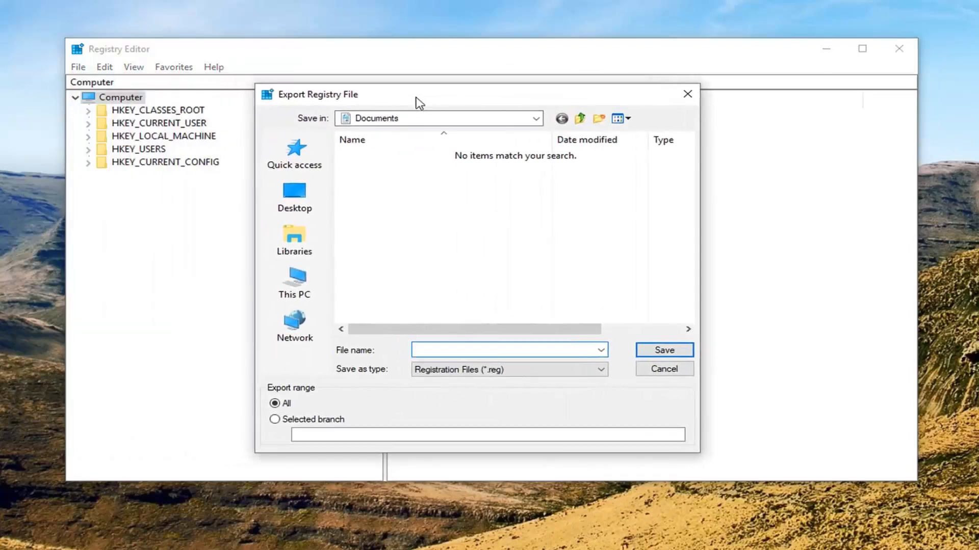
click(499, 351)
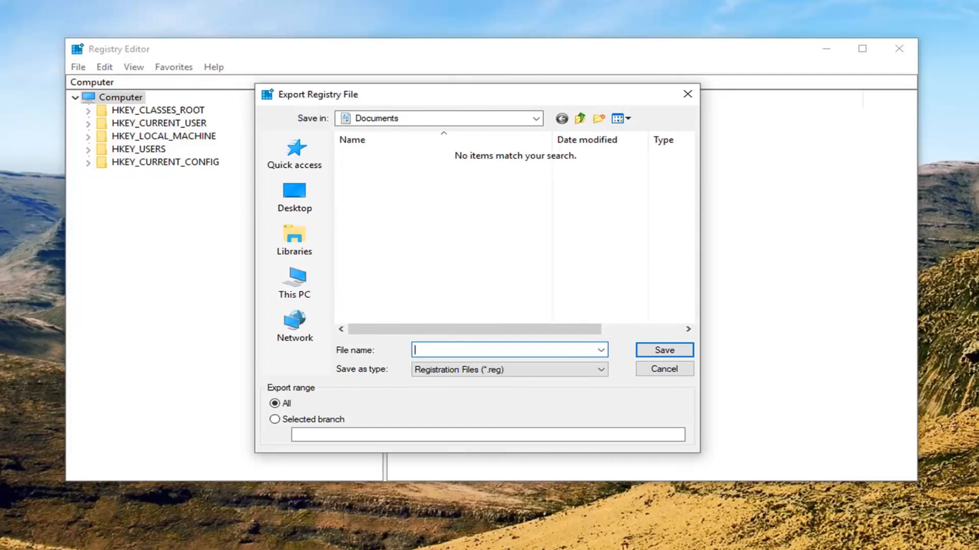
mouse_move(342, 230)
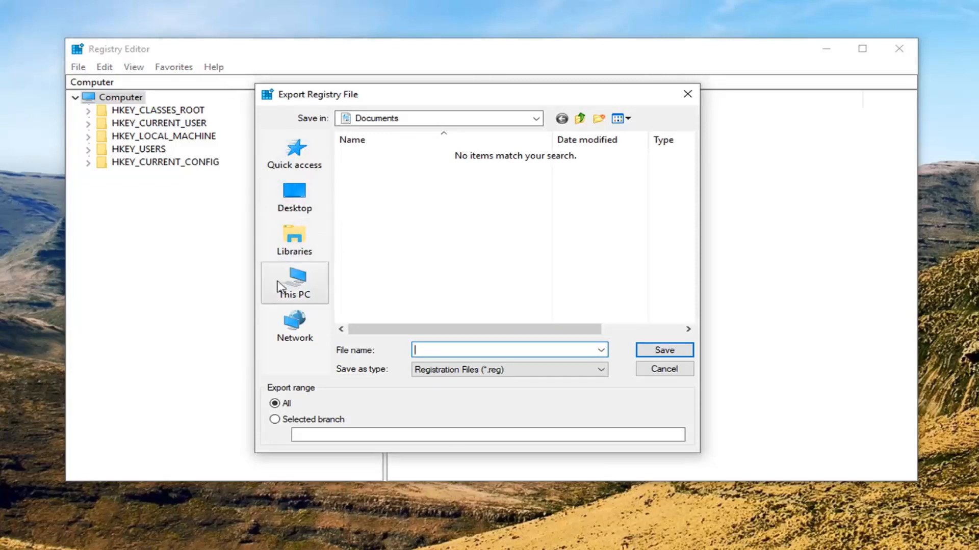
mouse_move(294, 225)
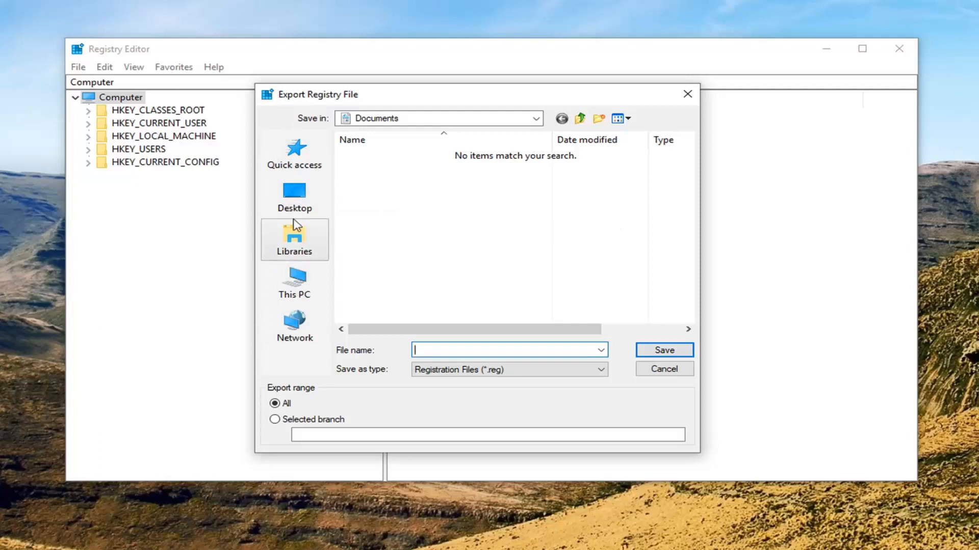
mouse_move(678, 101)
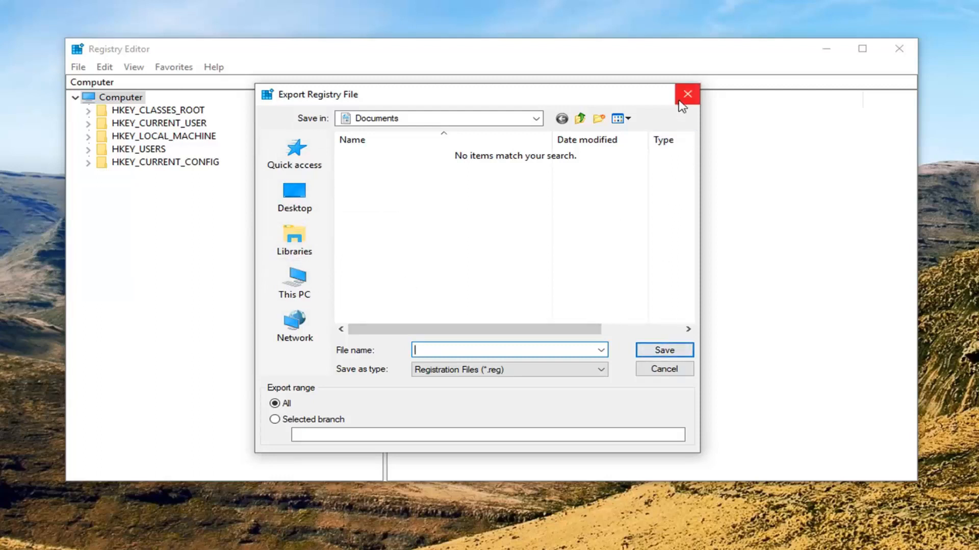
click(687, 92)
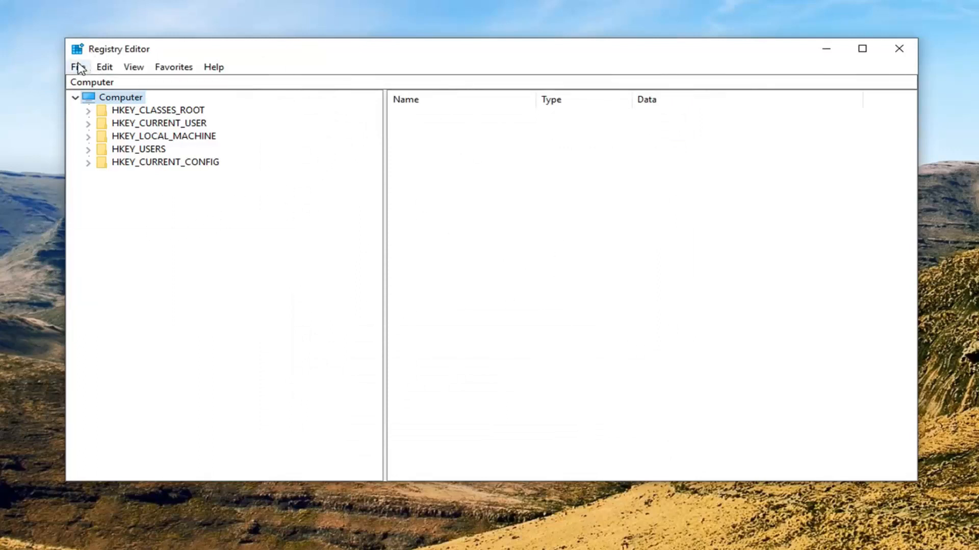
click(78, 67)
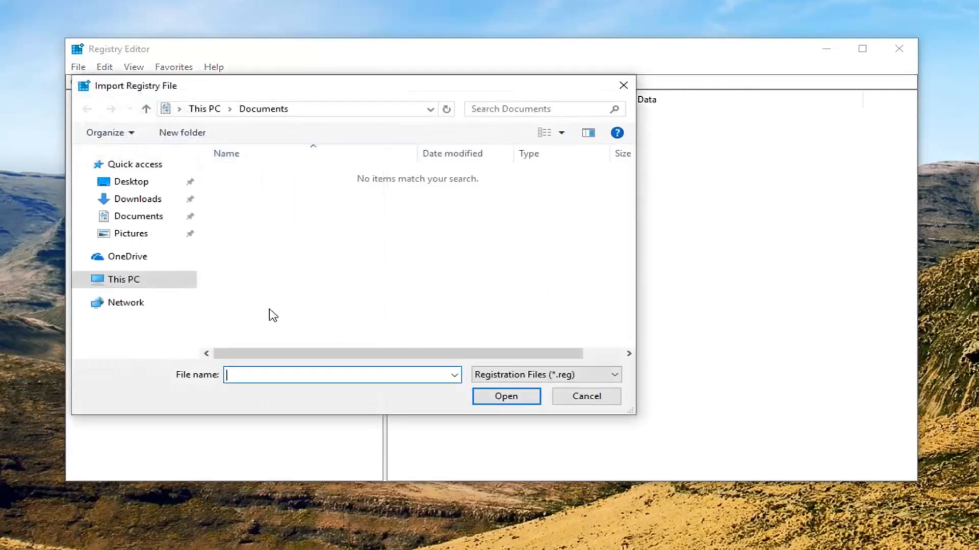
click(586, 397)
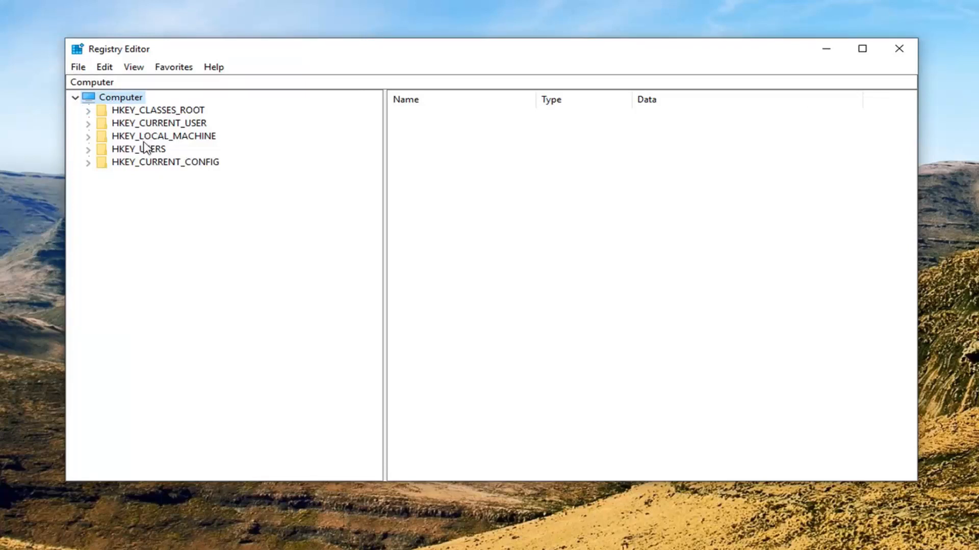
Expand SOFTWARE, Microsoft and Windows under HKEY_LOCAL_MACHINE in the tree.
click(158, 136)
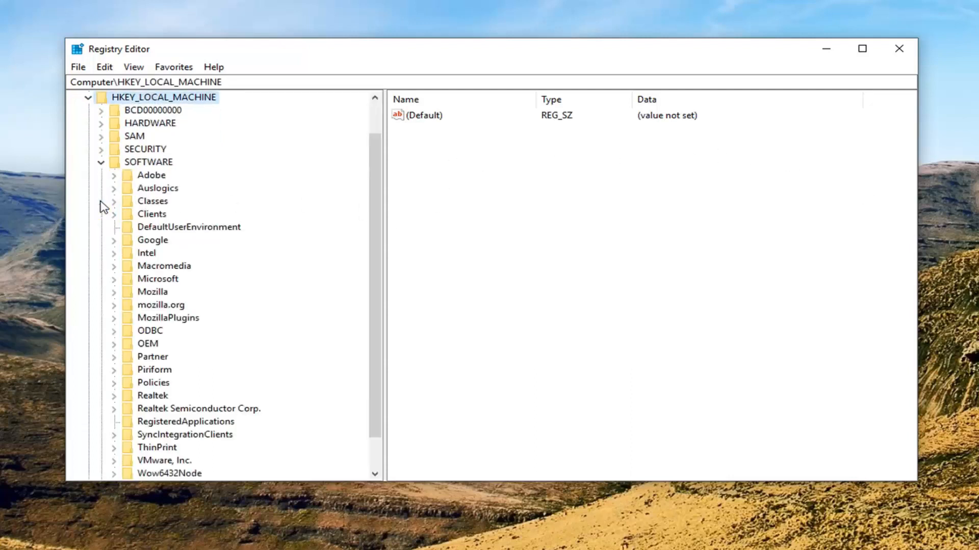
scroll(down, 3)
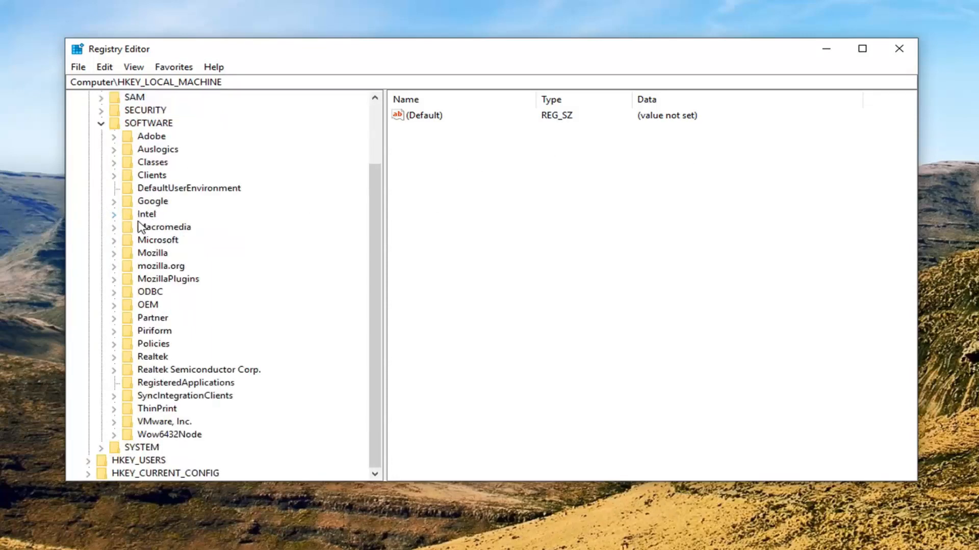
click(157, 239)
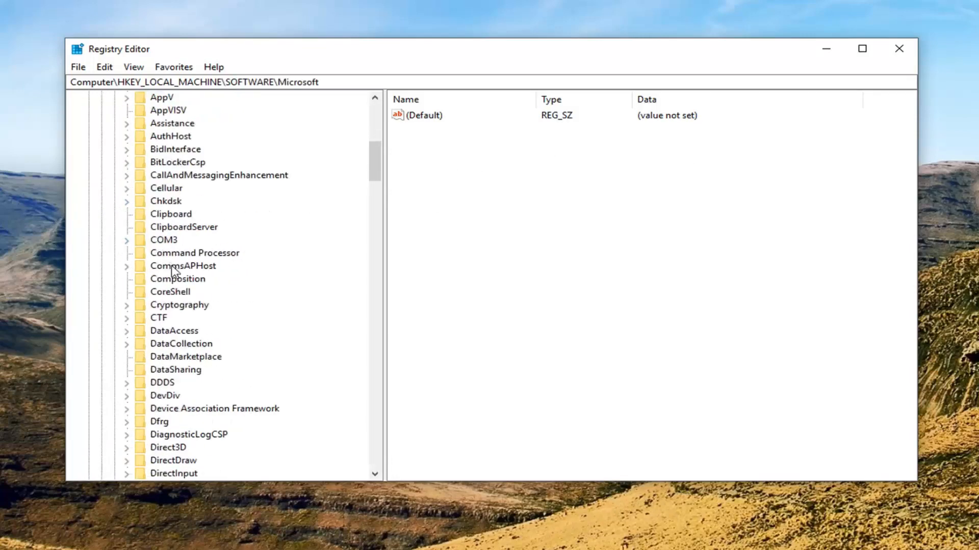
scroll(down, 3)
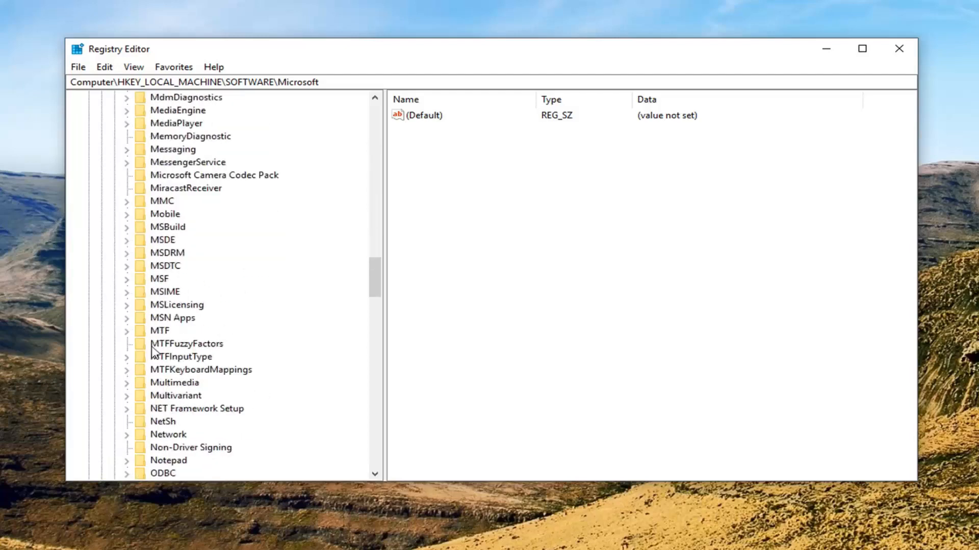
scroll(down, 3)
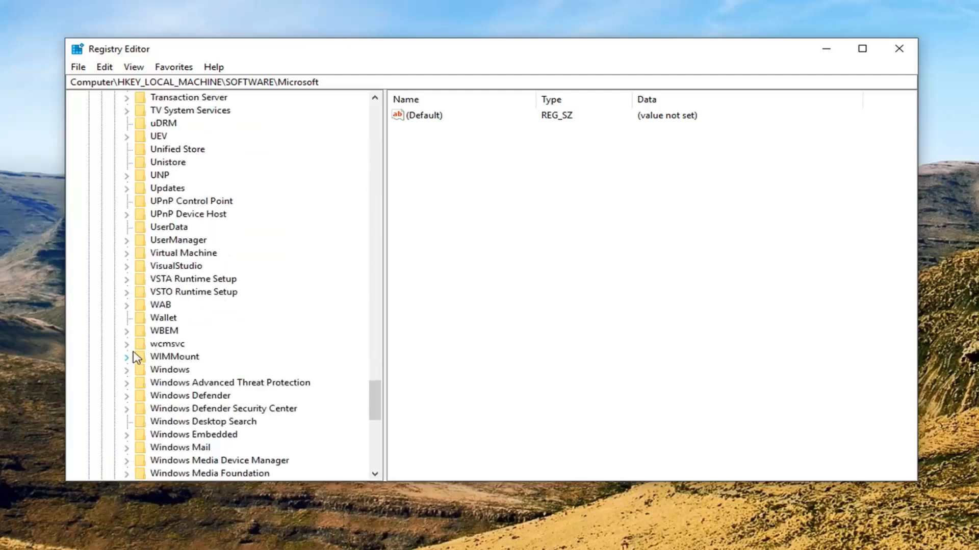
click(126, 370)
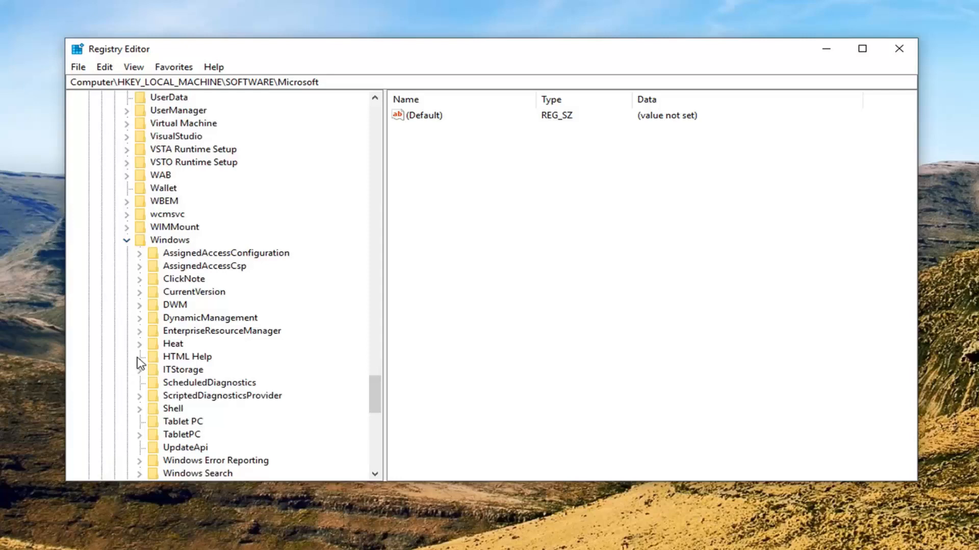
Select the WindowsBackup key under CurrentVersion to list its values.
scroll(down, 3)
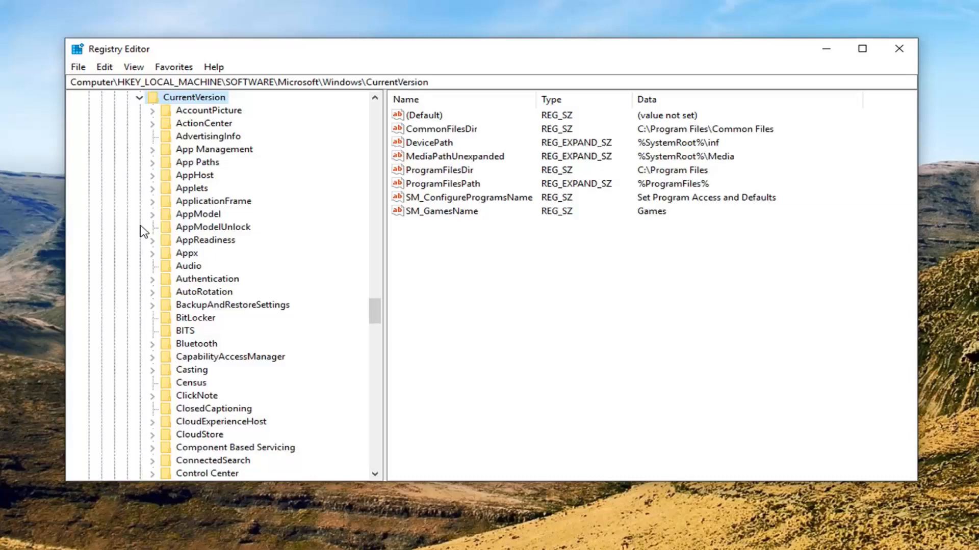
scroll(down, 3)
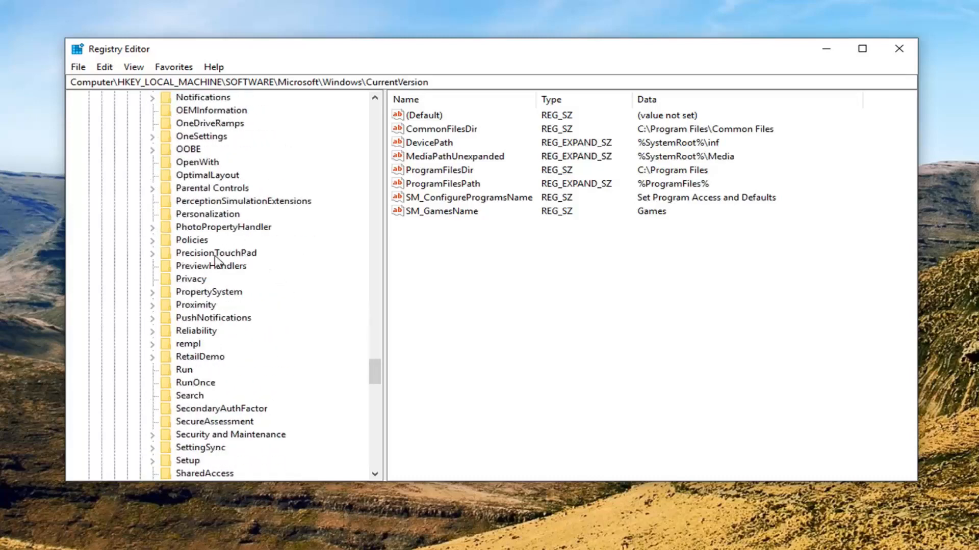
scroll(down, 3)
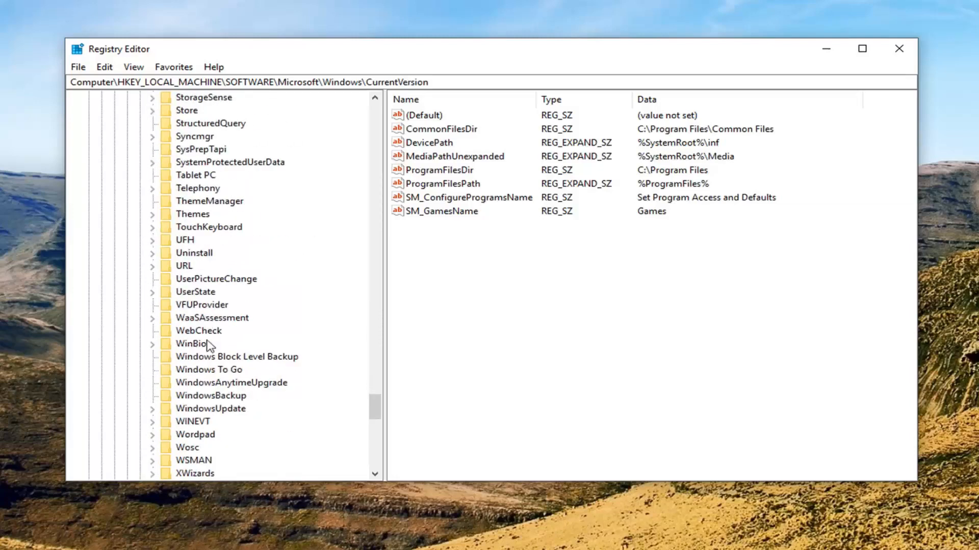
click(210, 396)
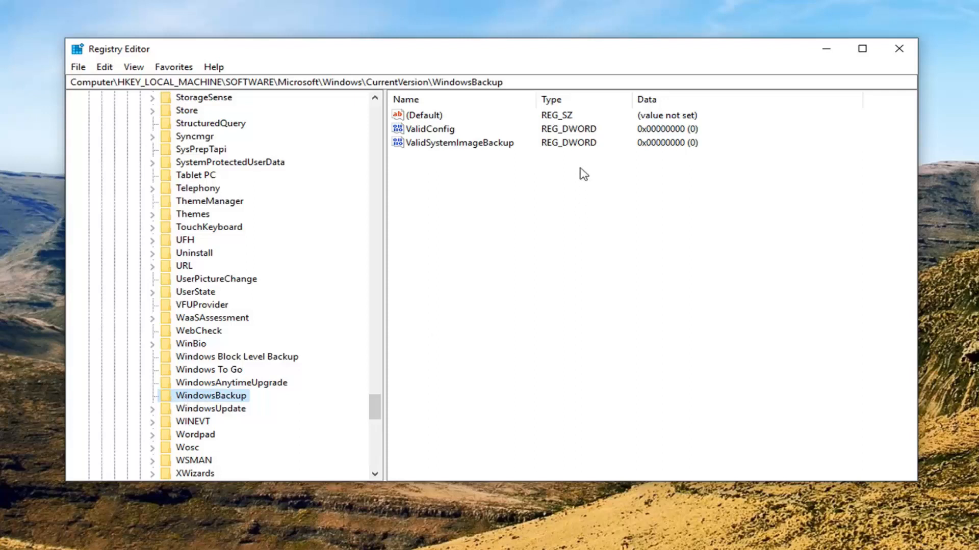
mouse_move(616, 153)
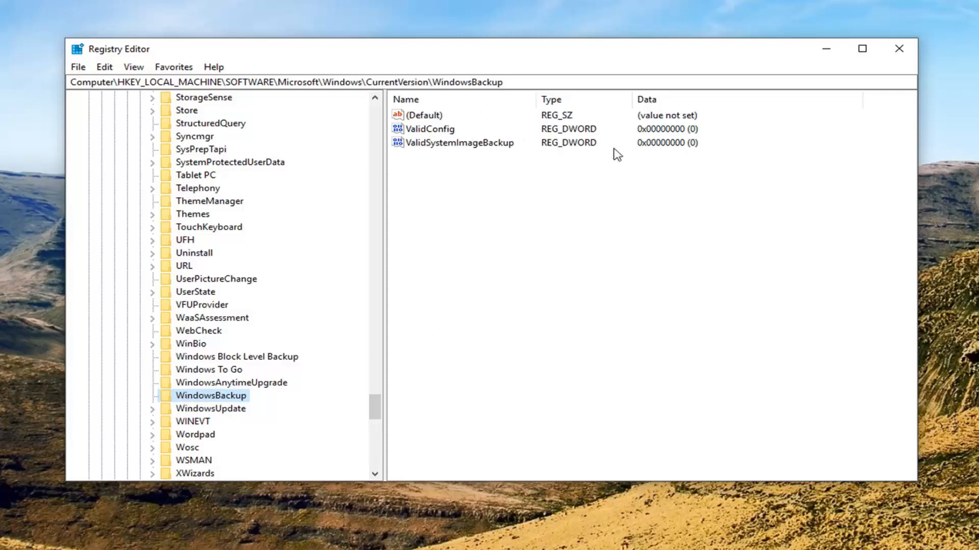
mouse_move(467, 139)
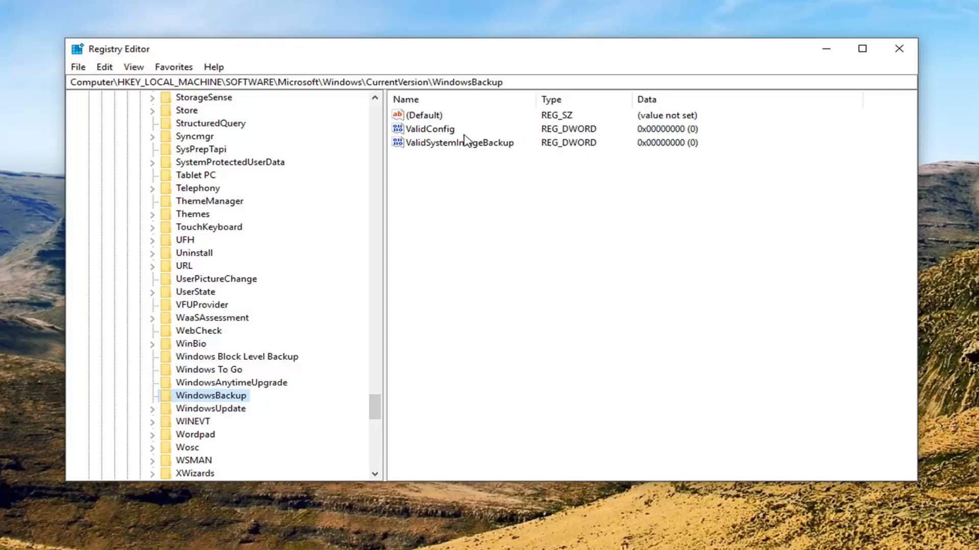
mouse_move(434, 159)
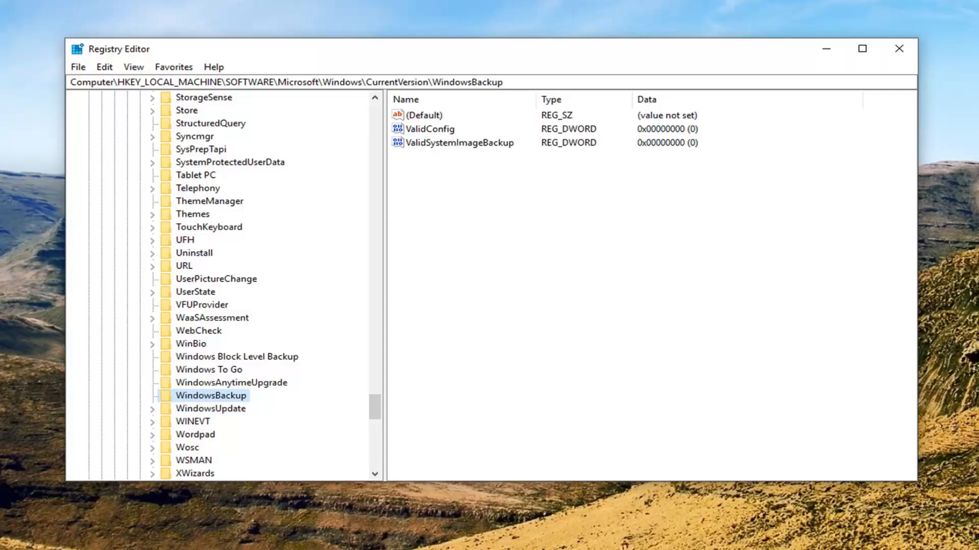
mouse_move(457, 149)
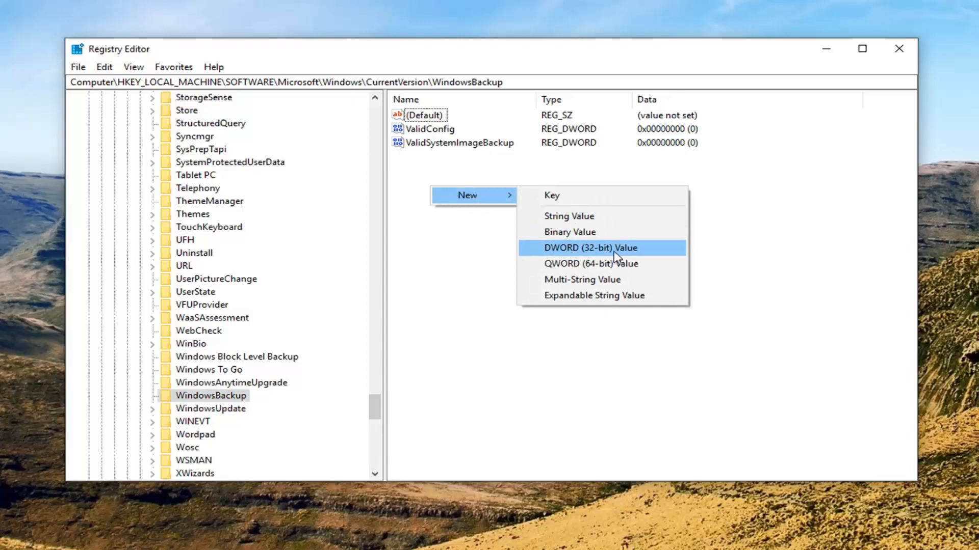
click(599, 248)
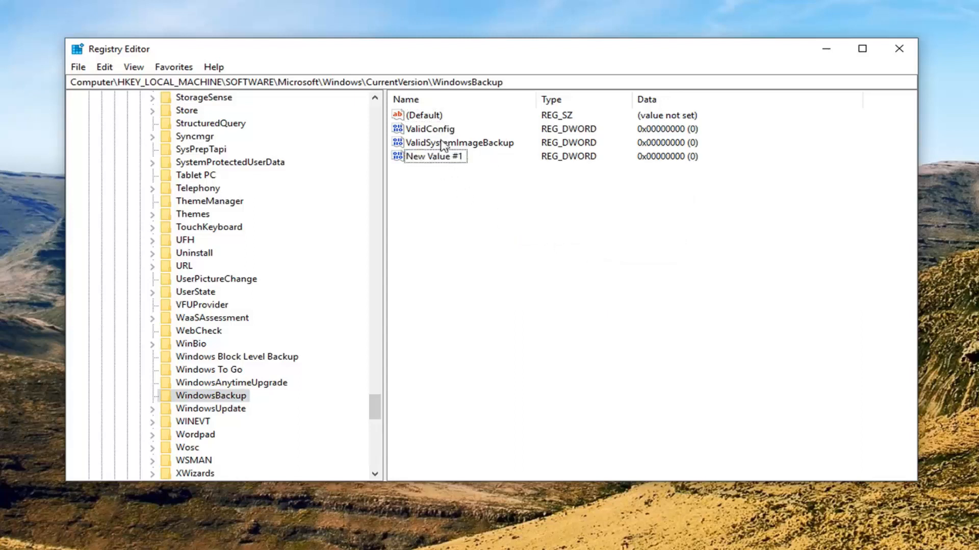
mouse_move(426, 138)
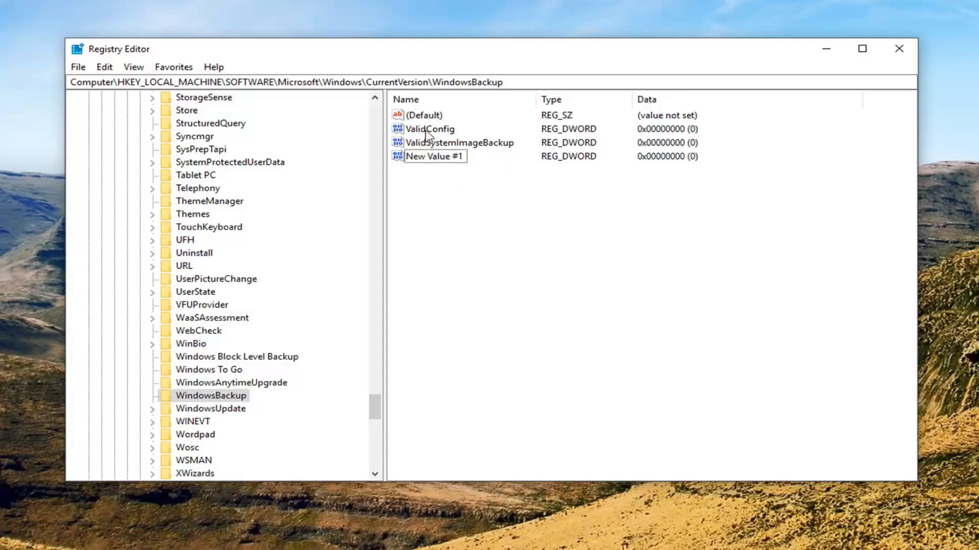
click(458, 141)
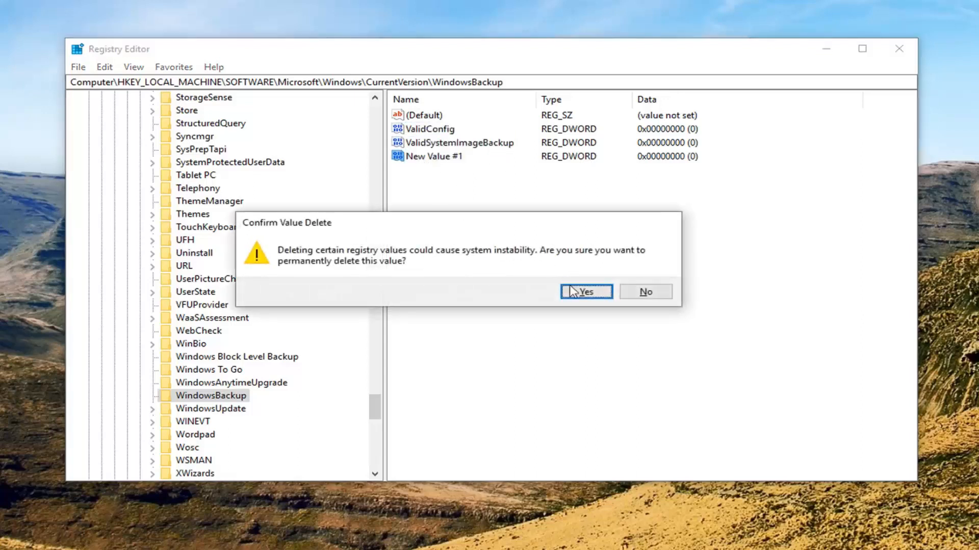
click(586, 291)
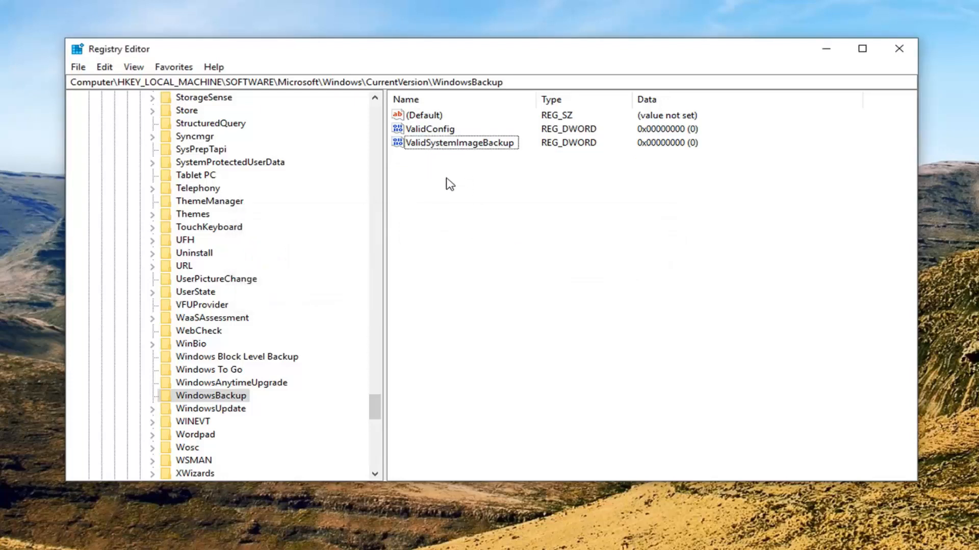
mouse_move(432, 230)
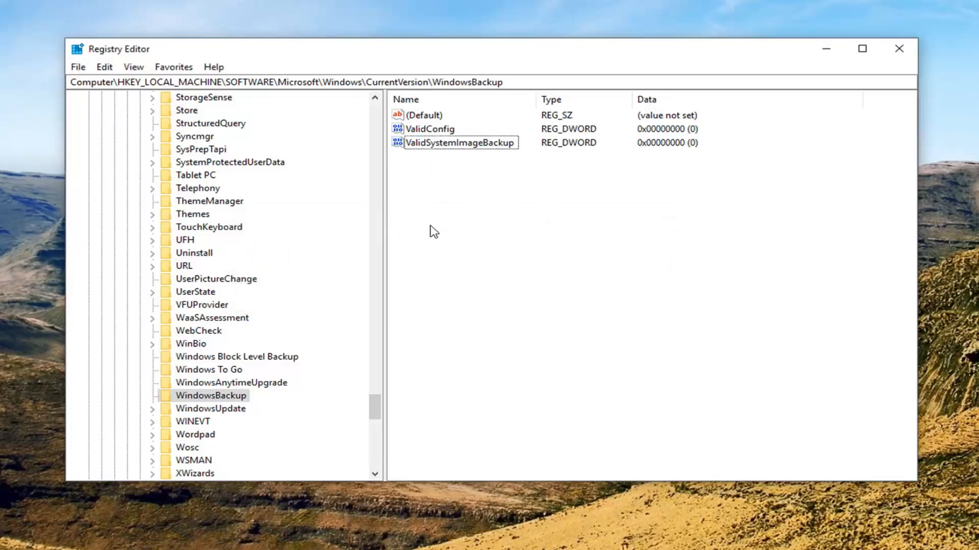
Confirm ValidConfig and ValidSystemImageBackup DWORD data at 0, then close Registry Editor.
right_click(432, 231)
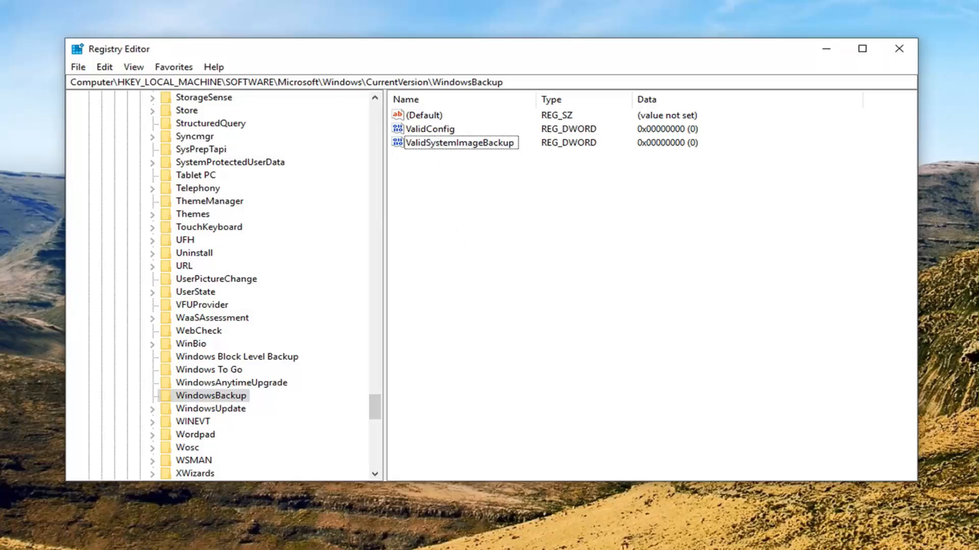
mouse_move(444, 133)
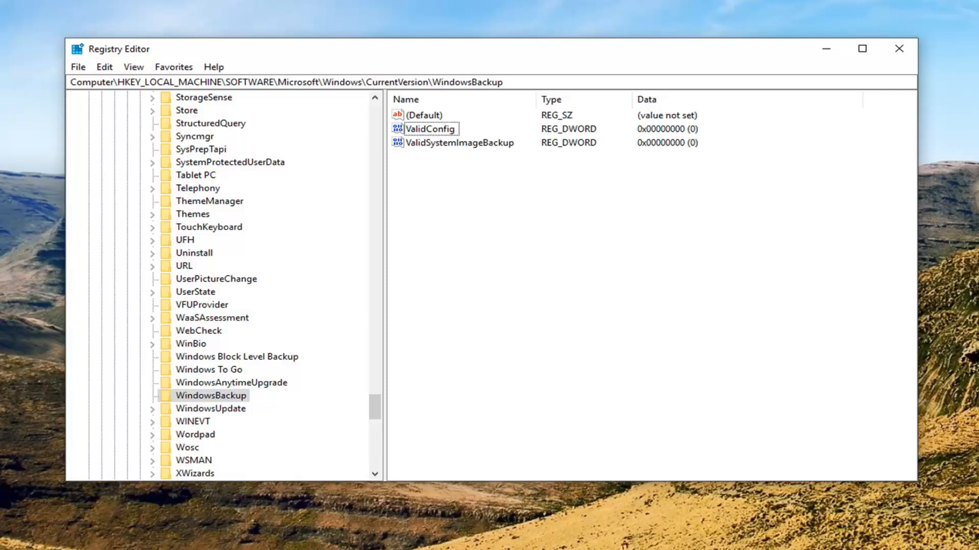
click(429, 129)
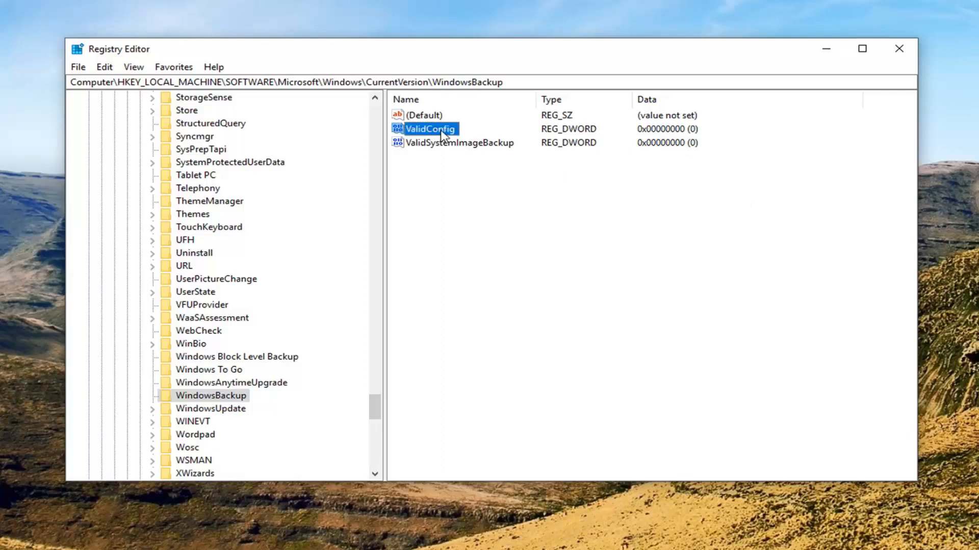
double_click(429, 128)
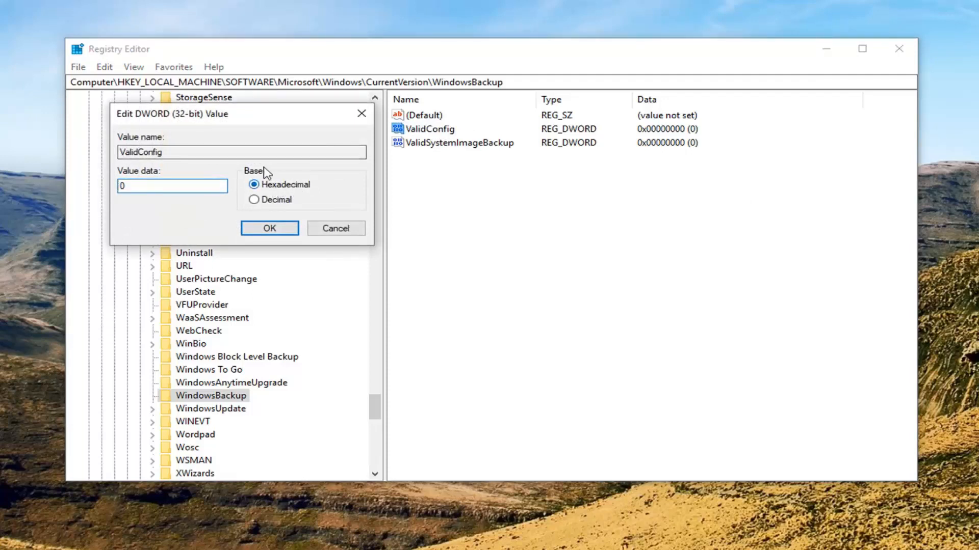
mouse_move(277, 216)
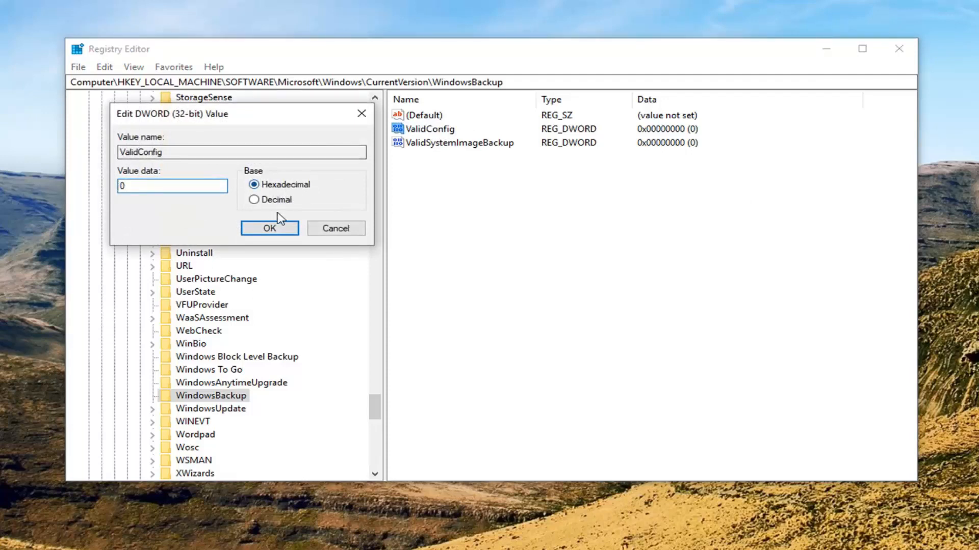
click(269, 228)
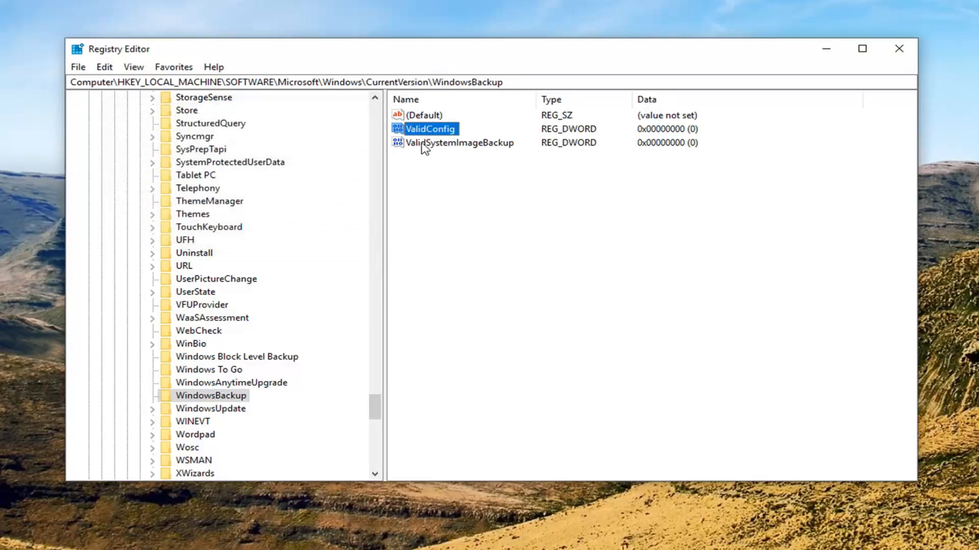
double_click(461, 143)
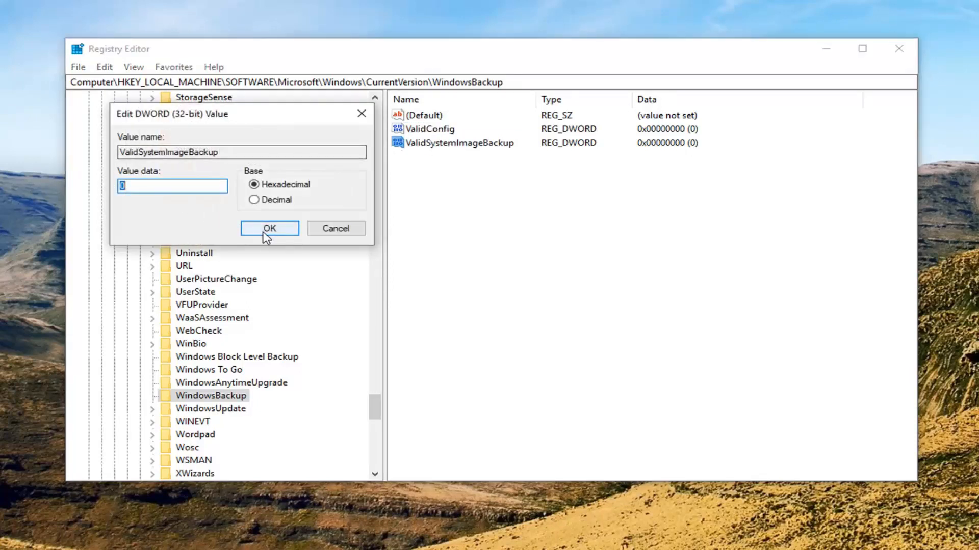
click(269, 228)
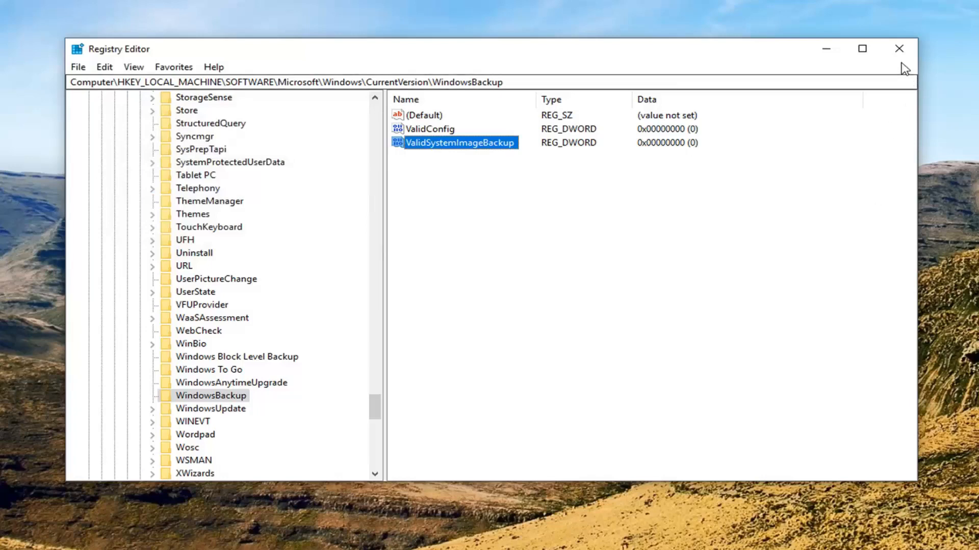
click(898, 48)
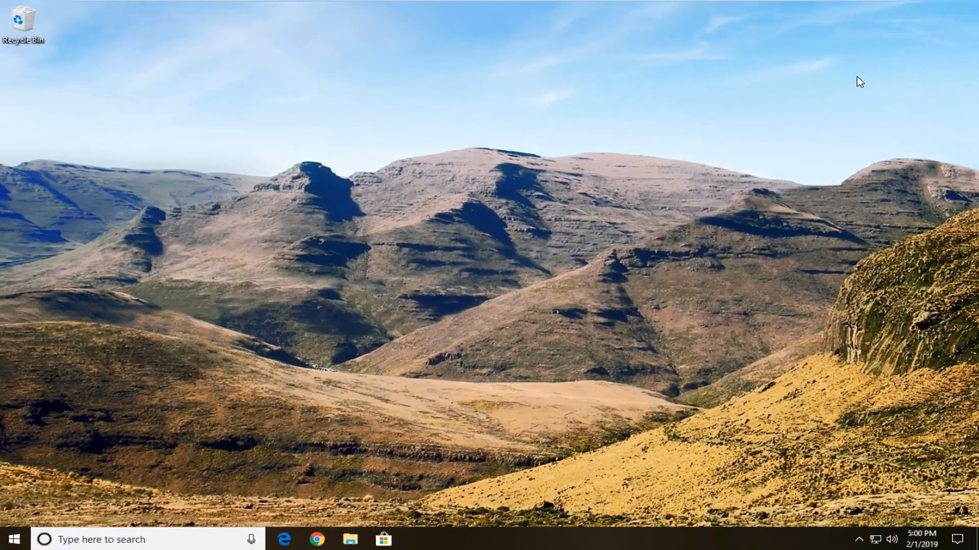